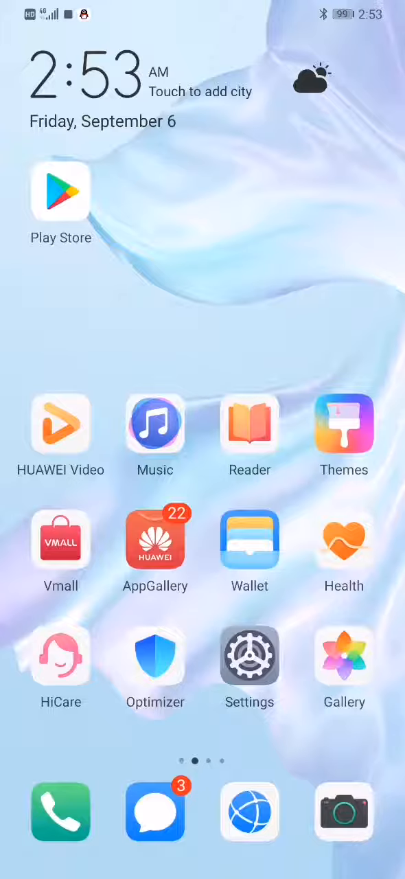
# Swipe to the next home screen and launch Taobao from its app folder
pyautogui.hscroll(-3)
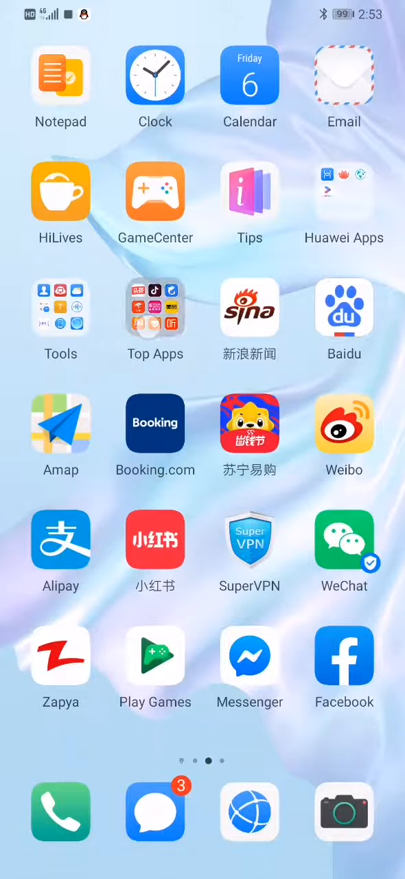
pyautogui.click(155, 307)
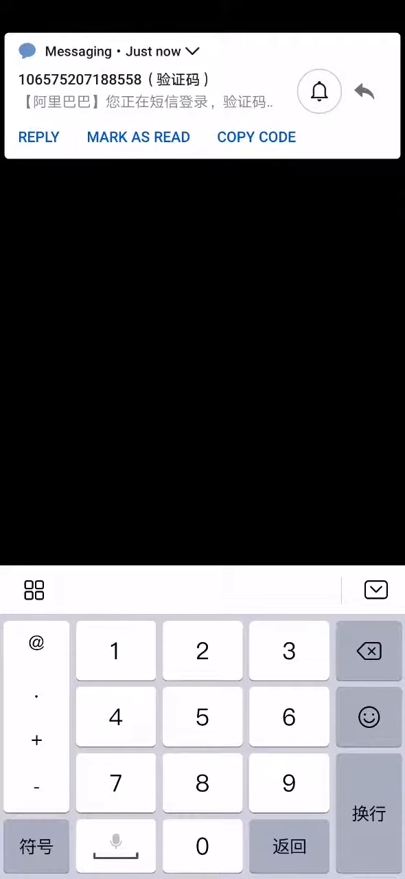
# Fill in the SMS code to log in and dismiss the red envelope and feature tip pop-ups
pyautogui.click(255, 137)
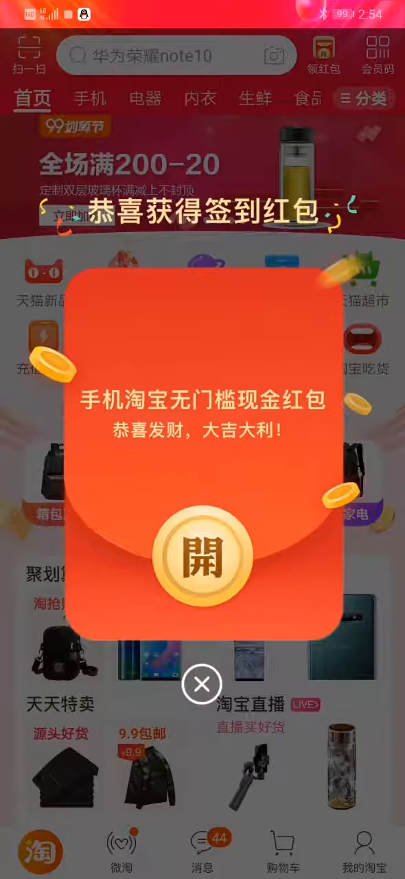
pyautogui.click(200, 684)
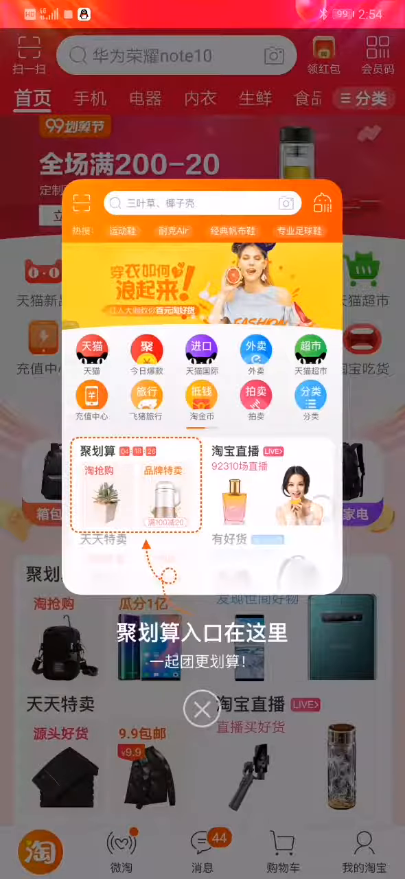
pyautogui.click(200, 709)
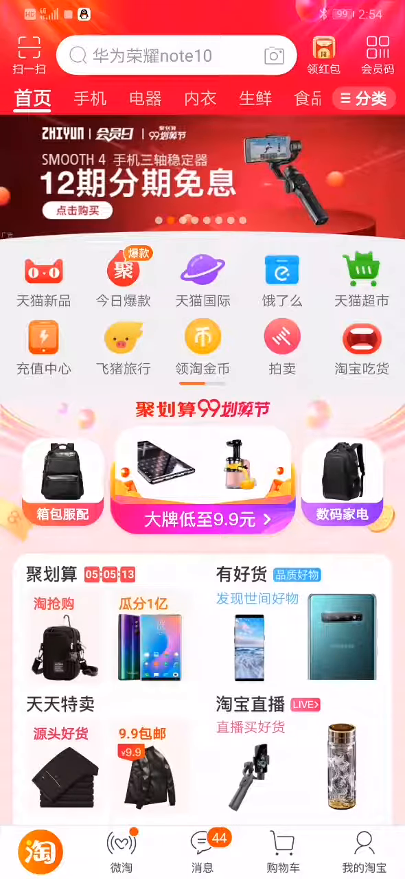
# Browse down through Taobao's home product recommendation feed
pyautogui.scroll(-3)
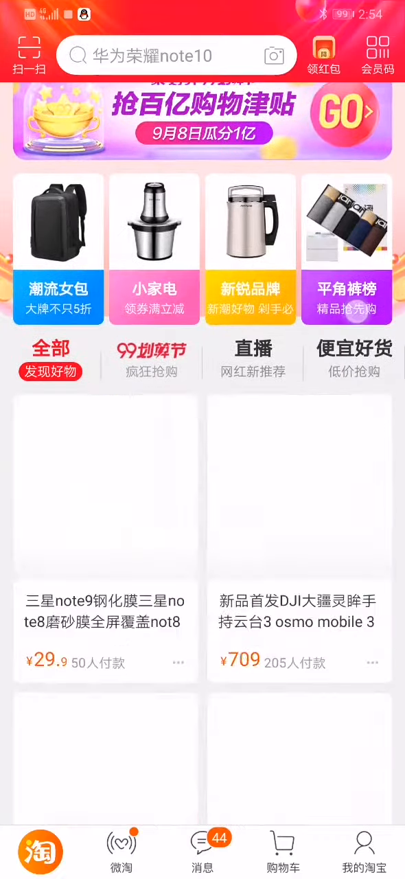
pyautogui.scroll(3)
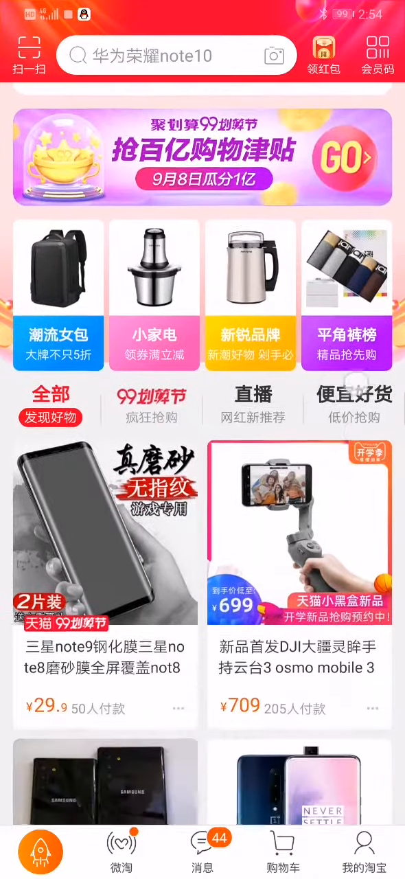
pyautogui.scroll(-3)
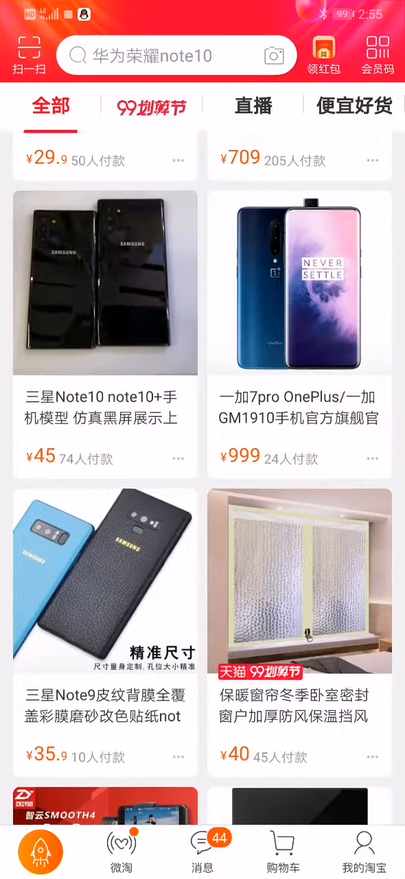
pyautogui.scroll(-3)
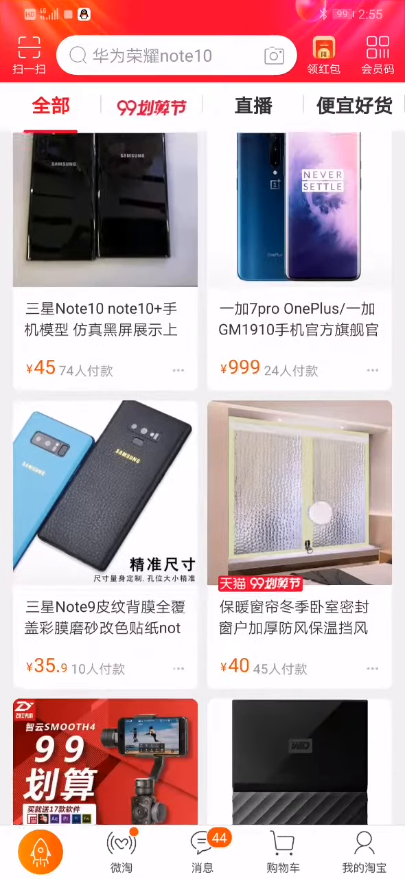
pyautogui.scroll(-3)
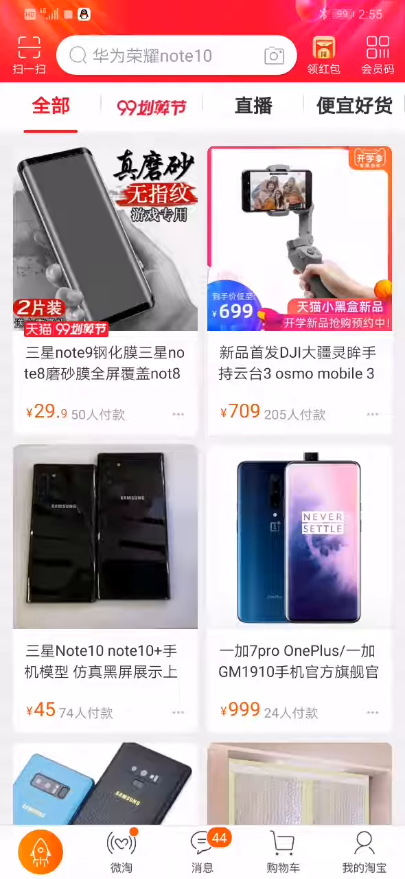
pyautogui.scroll(-3)
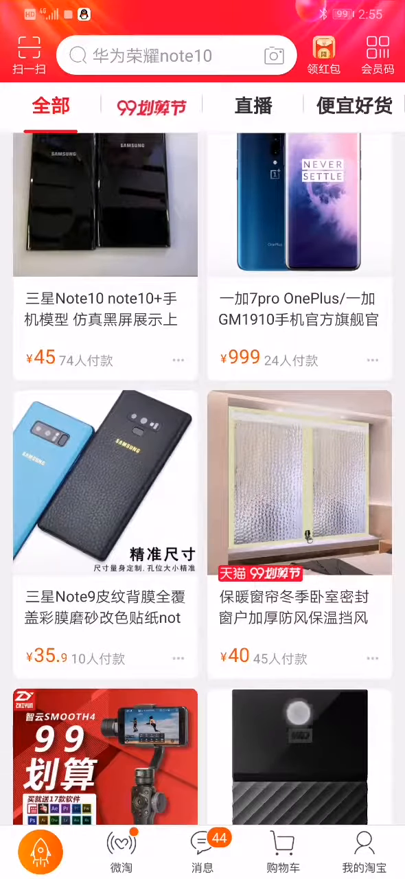
pyautogui.scroll(-3)
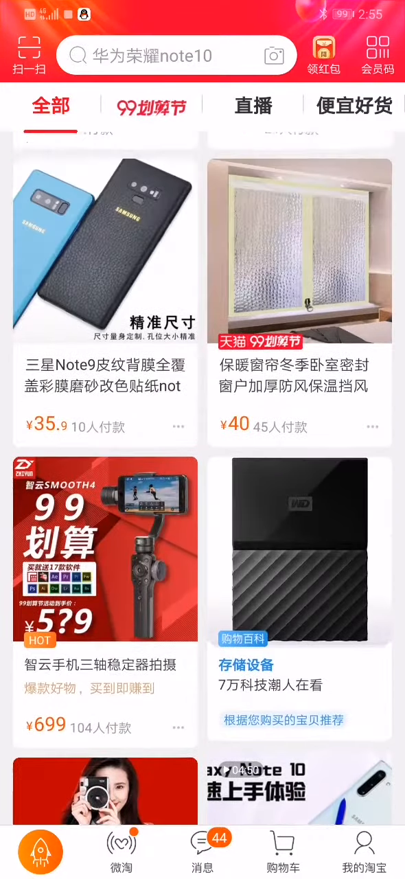
pyautogui.scroll(-3)
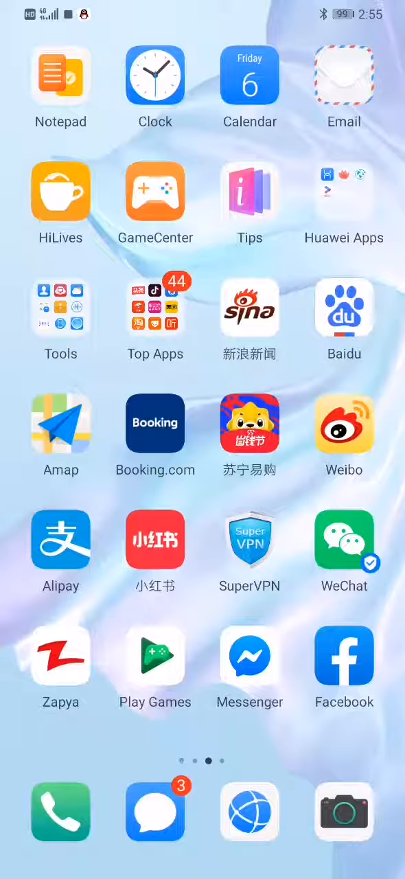
# Launch Alipay, complete the account number ending 631 and submit it
pyautogui.click(61, 538)
pyautogui.write('183831')
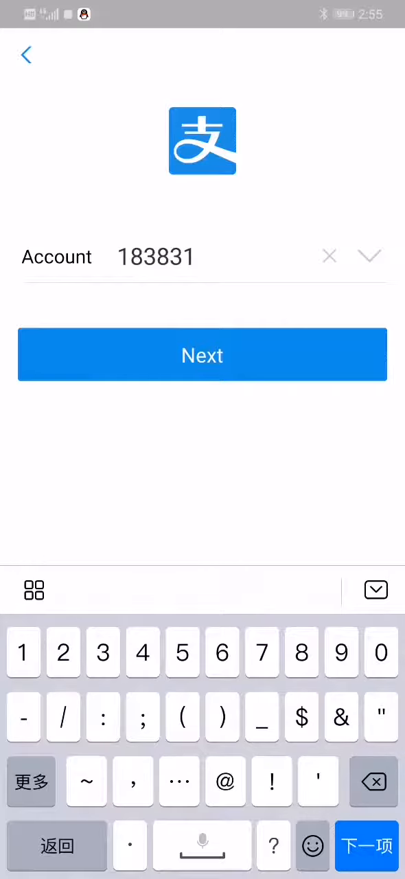
pyautogui.write('631')
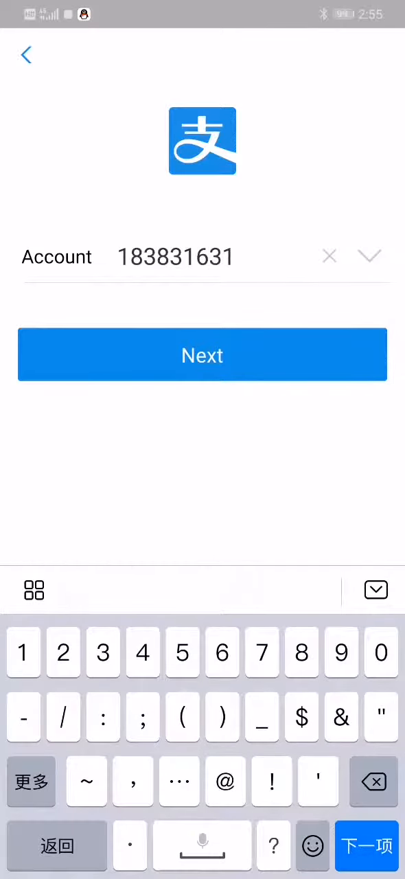
pyautogui.click(341, 651)
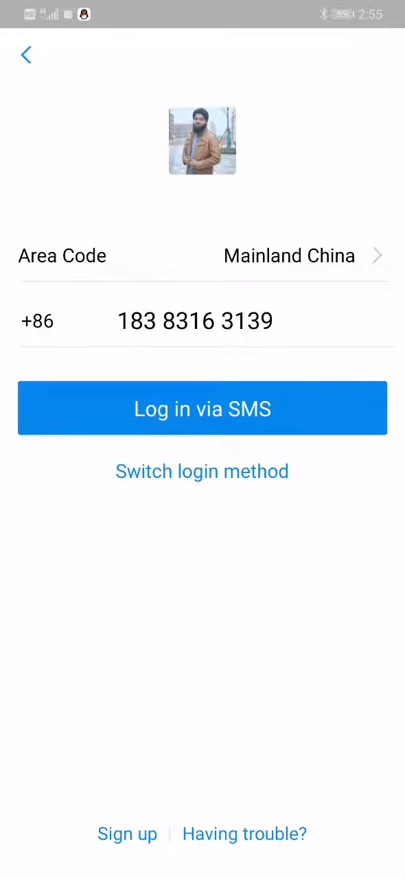
# Request Alipay login via SMS and copy the verification code from the notification
pyautogui.click(204, 408)
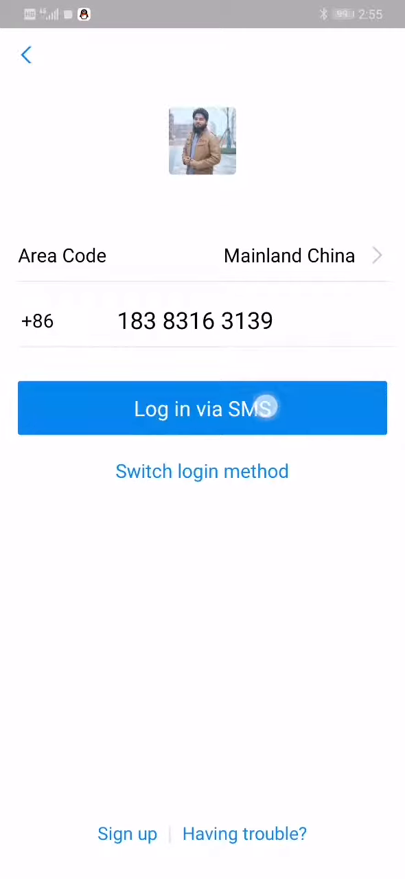
pyautogui.click(204, 408)
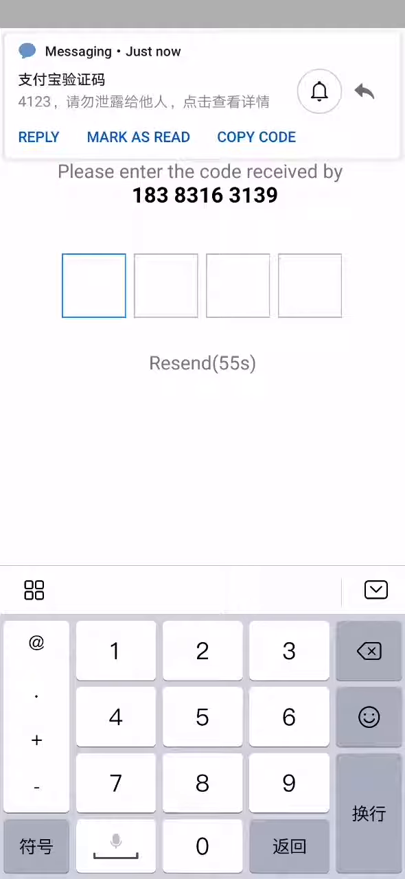
pyautogui.click(256, 137)
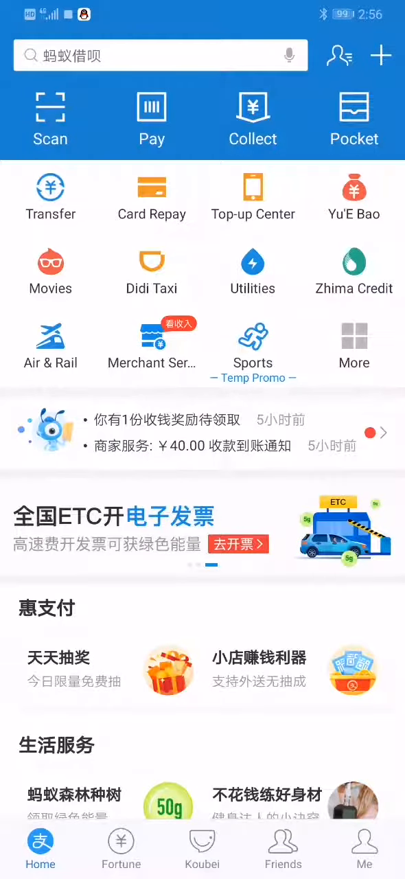
# Check the Alipay Me profile page to confirm login, then leave Alipay for Taobao
pyautogui.click(364, 849)
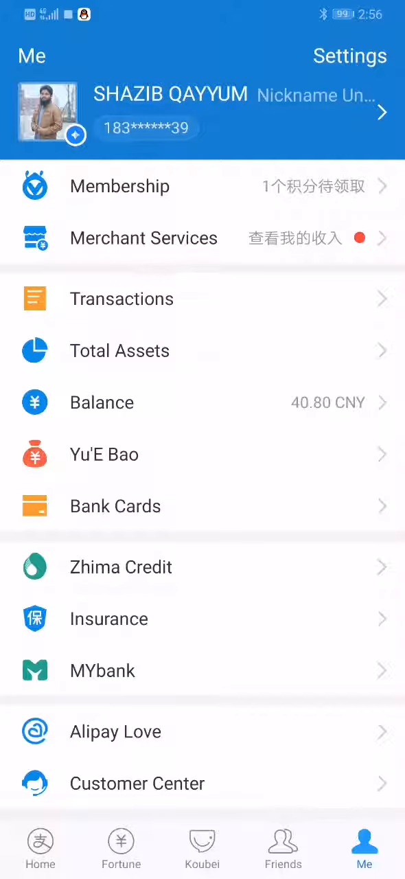
pyautogui.click(41, 849)
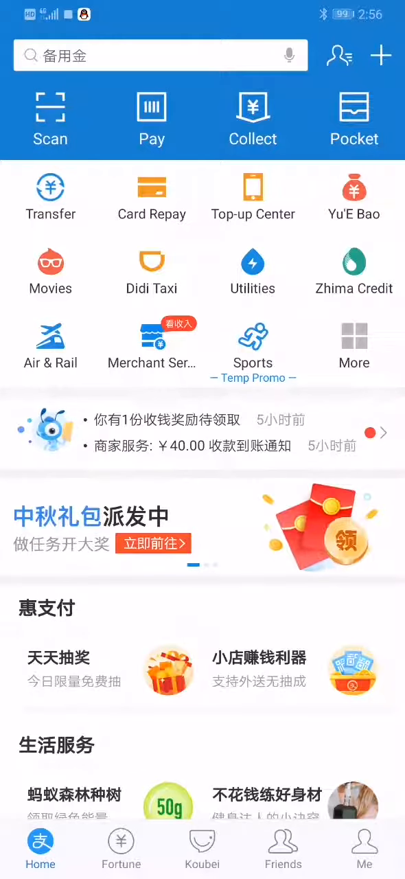
pyautogui.click(365, 849)
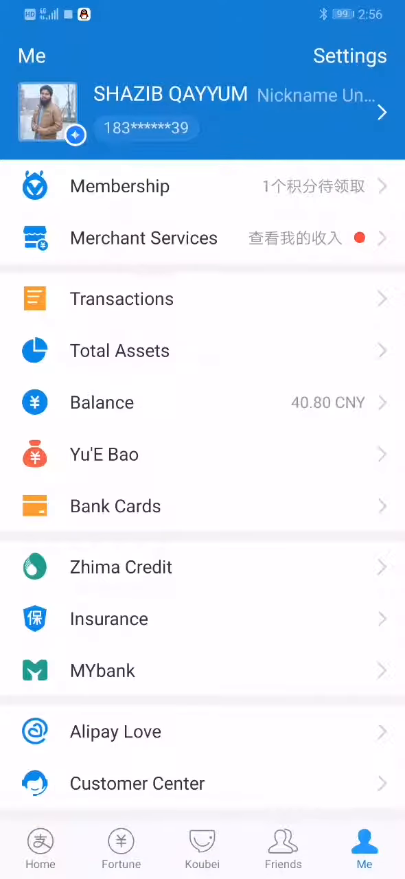
pyautogui.press('home')
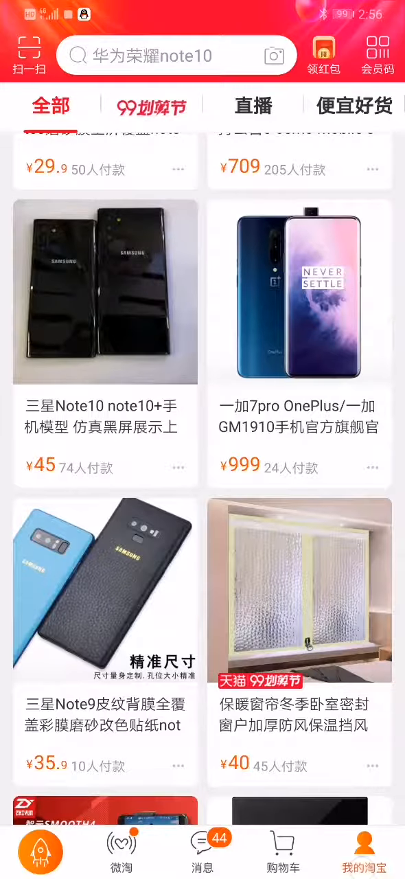
# Go to 我的淘宝, its settings gear, and the 我的收货地址 shipping address list
pyautogui.click(365, 849)
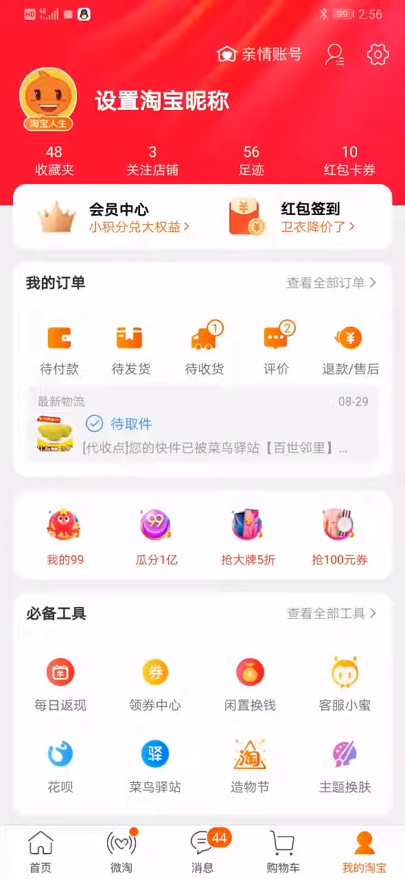
pyautogui.click(376, 55)
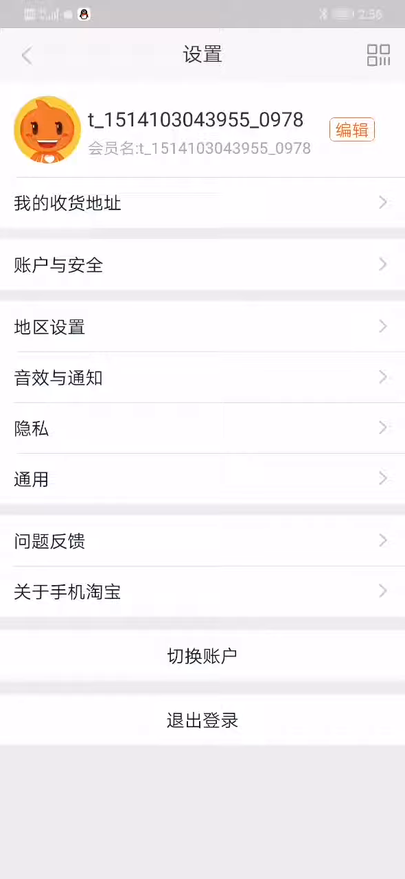
pyautogui.click(69, 201)
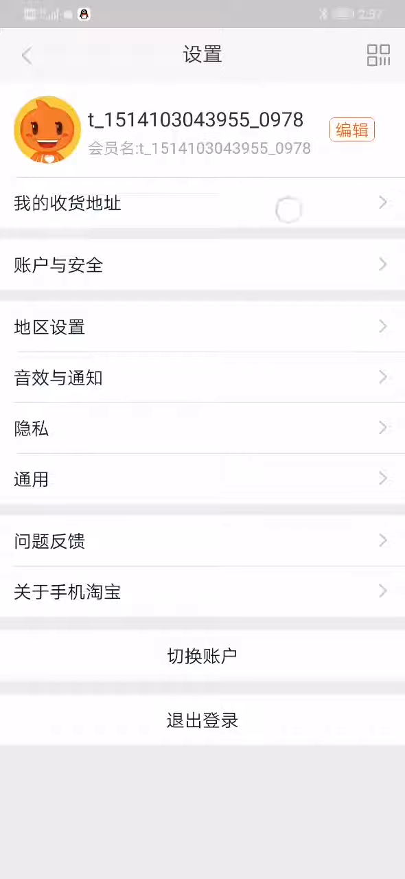
# Open the saved address, check name and phone, and keep the Changsha Yuelu region
pyautogui.click(68, 203)
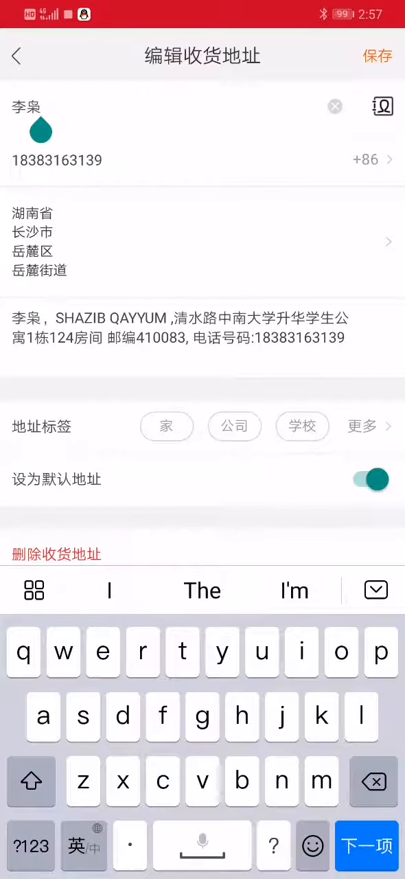
pyautogui.click(58, 159)
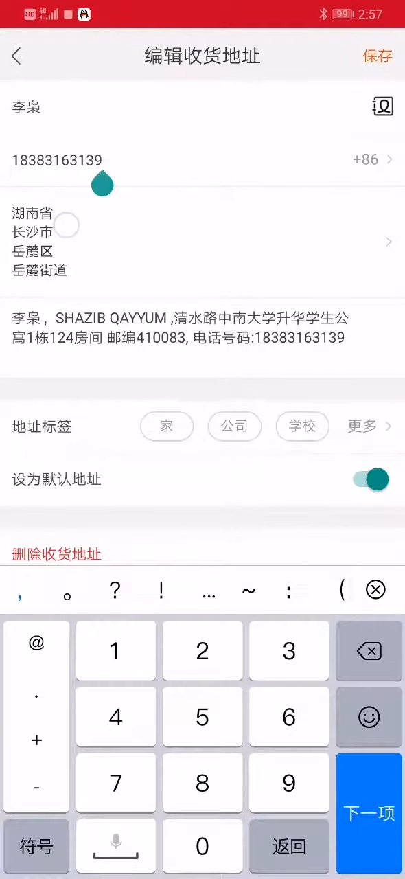
pyautogui.click(206, 242)
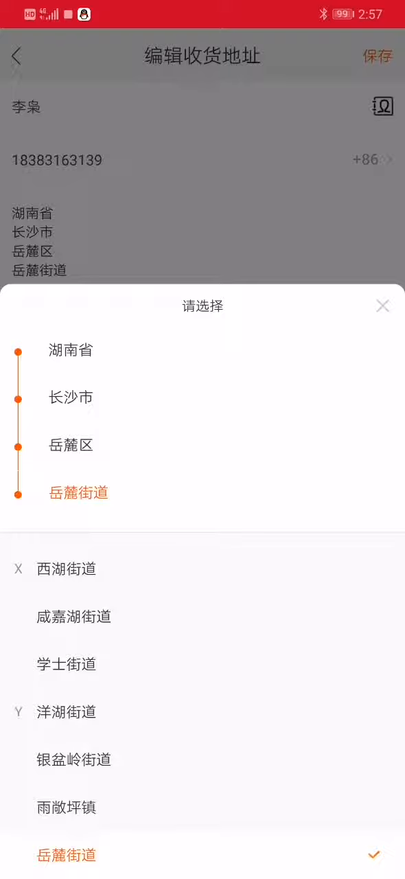
pyautogui.click(66, 854)
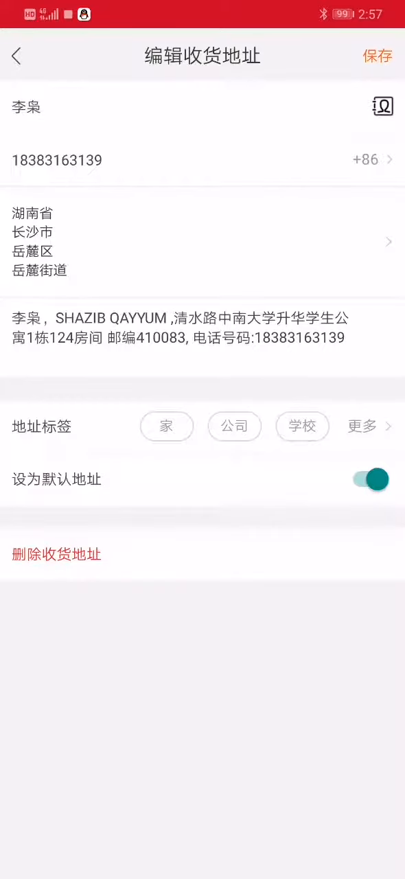
# Review the dormitory detailed street address field and finish editing it unchanged
pyautogui.click(219, 202)
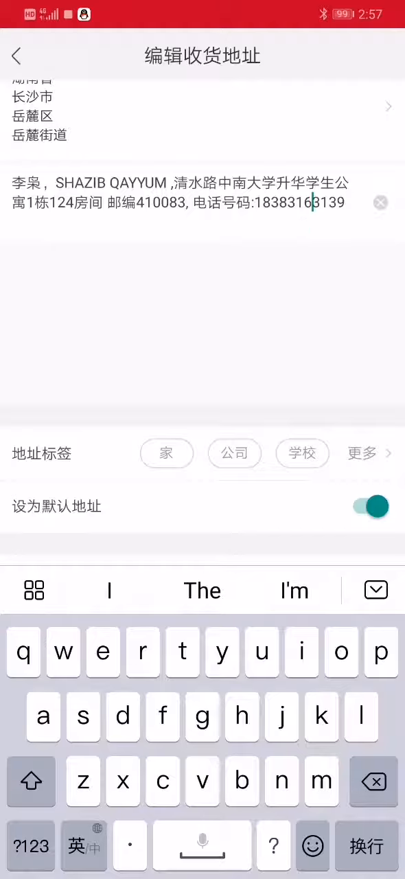
pyautogui.click(145, 204)
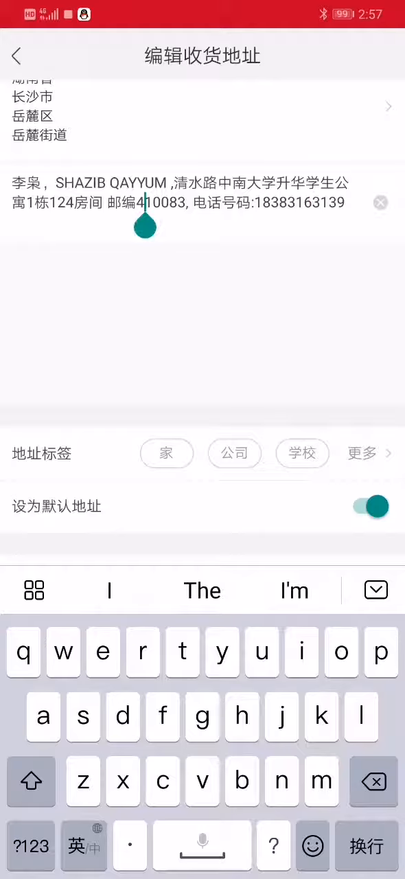
pyautogui.click(27, 213)
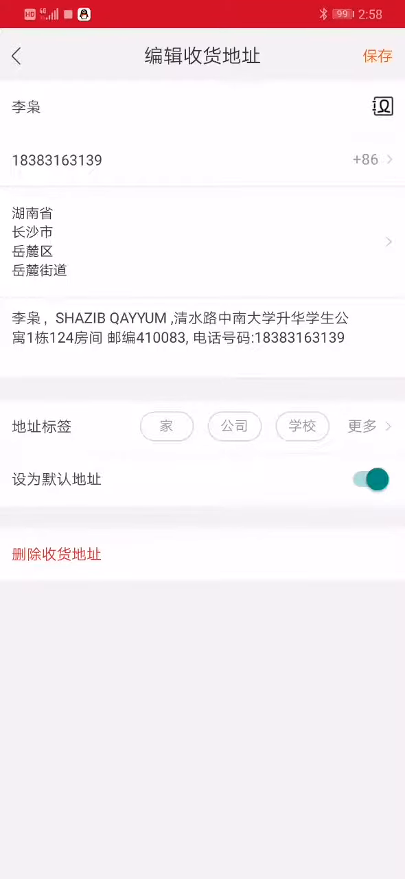
# Save the shipping address and view 待收货 orders, showing the shipped lemon order
pyautogui.click(16, 55)
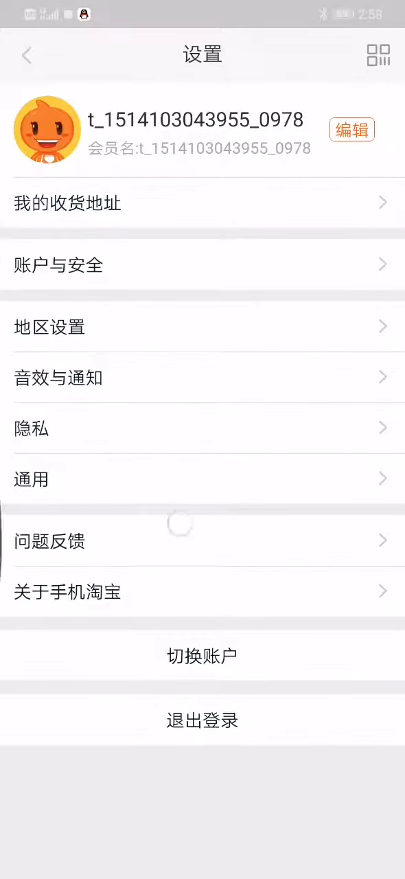
pyautogui.click(27, 55)
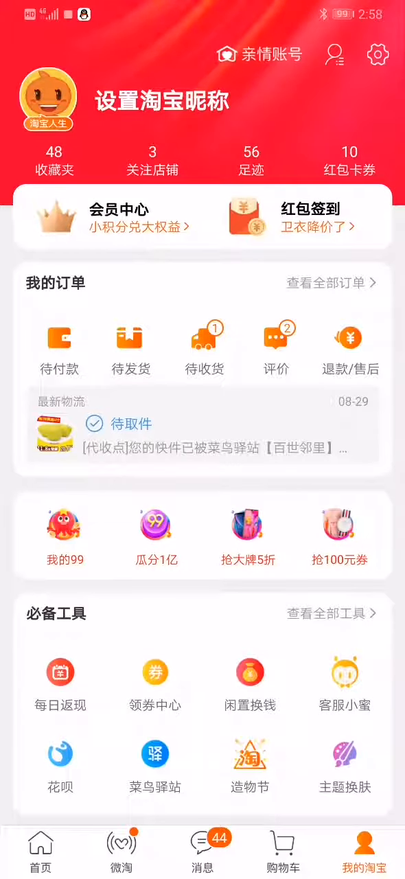
pyautogui.click(203, 343)
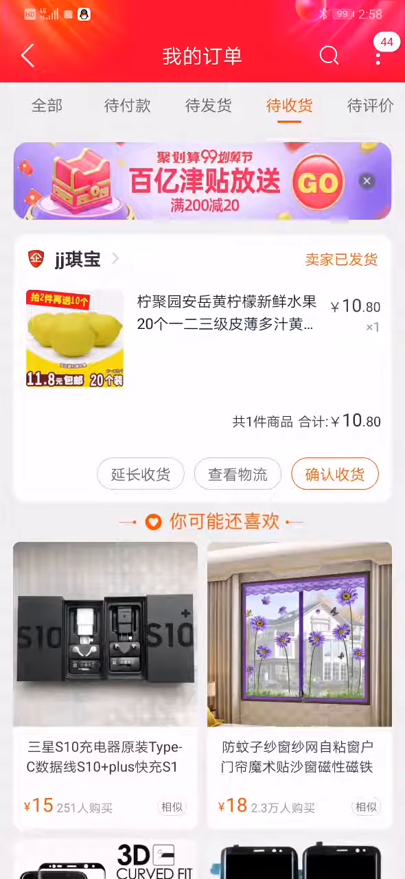